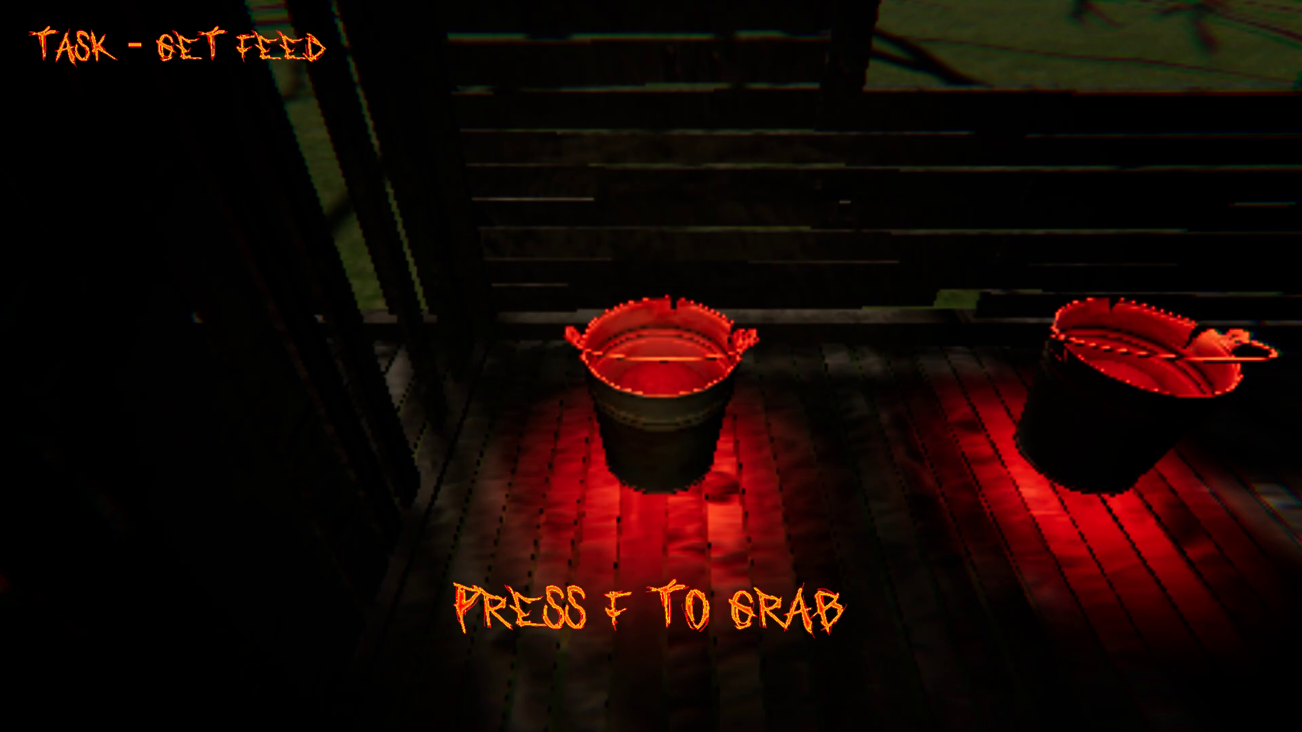
# Step: Grab the bucket of pig feed from the buckets
pyautogui.press('f')
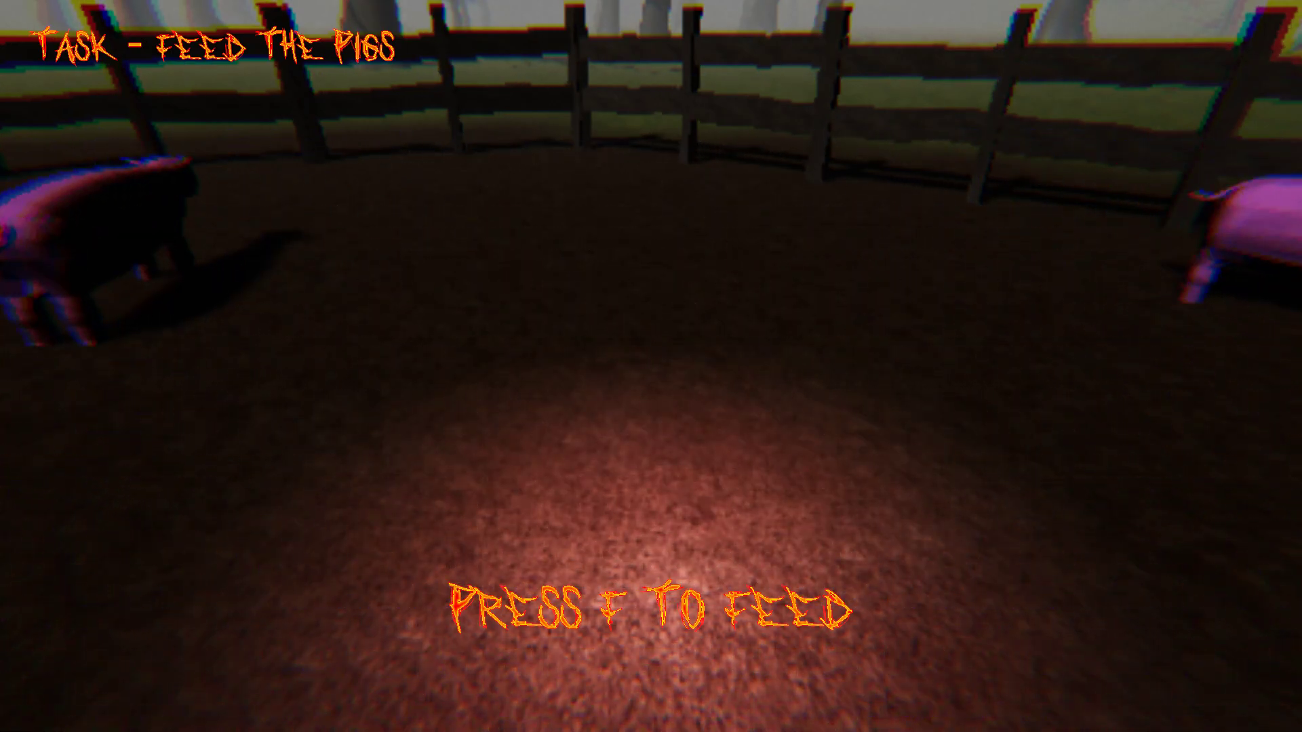
# Step: Feed the pigs in the pen, then walk the path to the house
pyautogui.press('f')
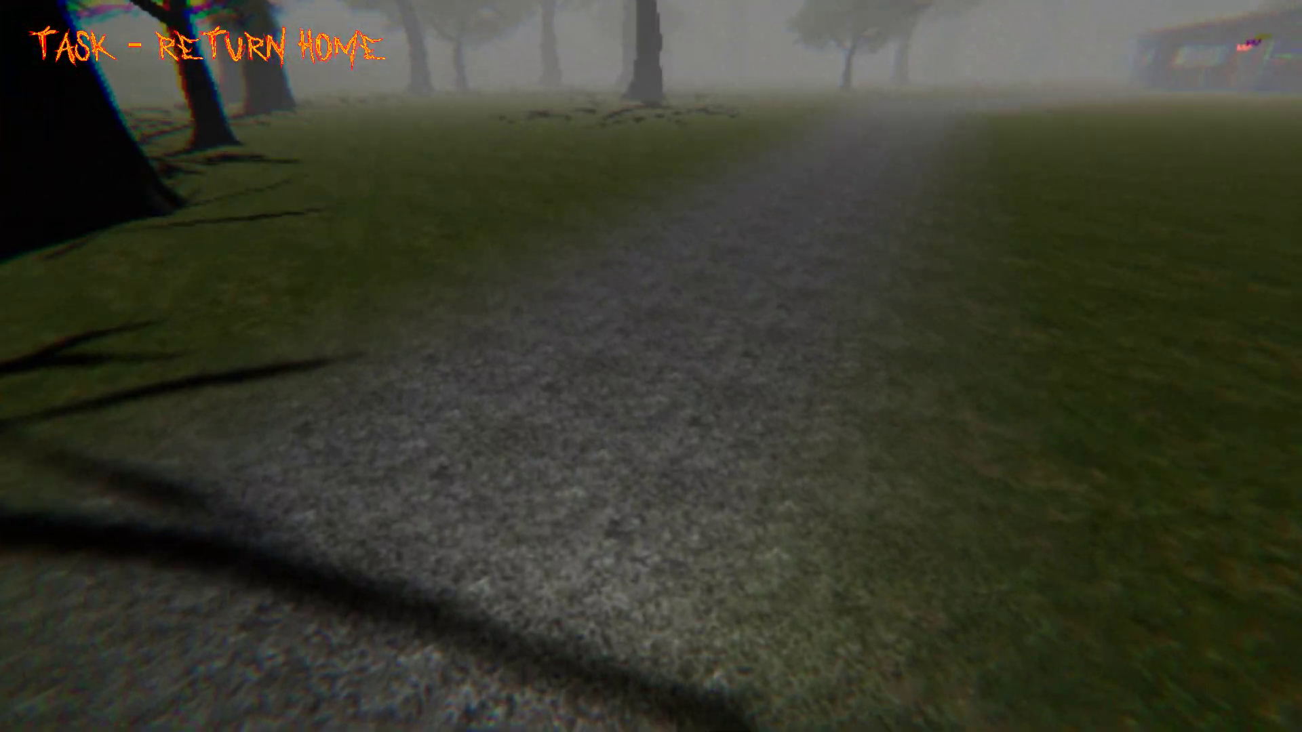
pyautogui.press('w')
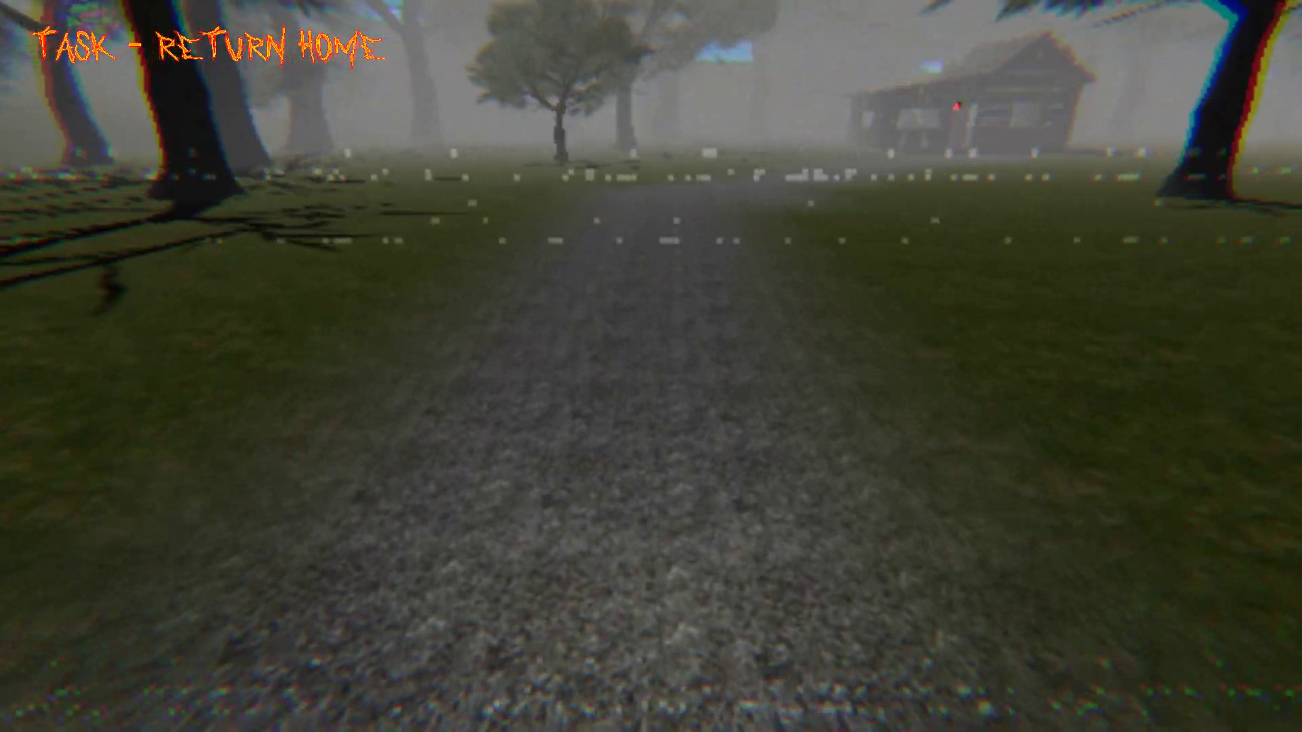
pyautogui.press('w')
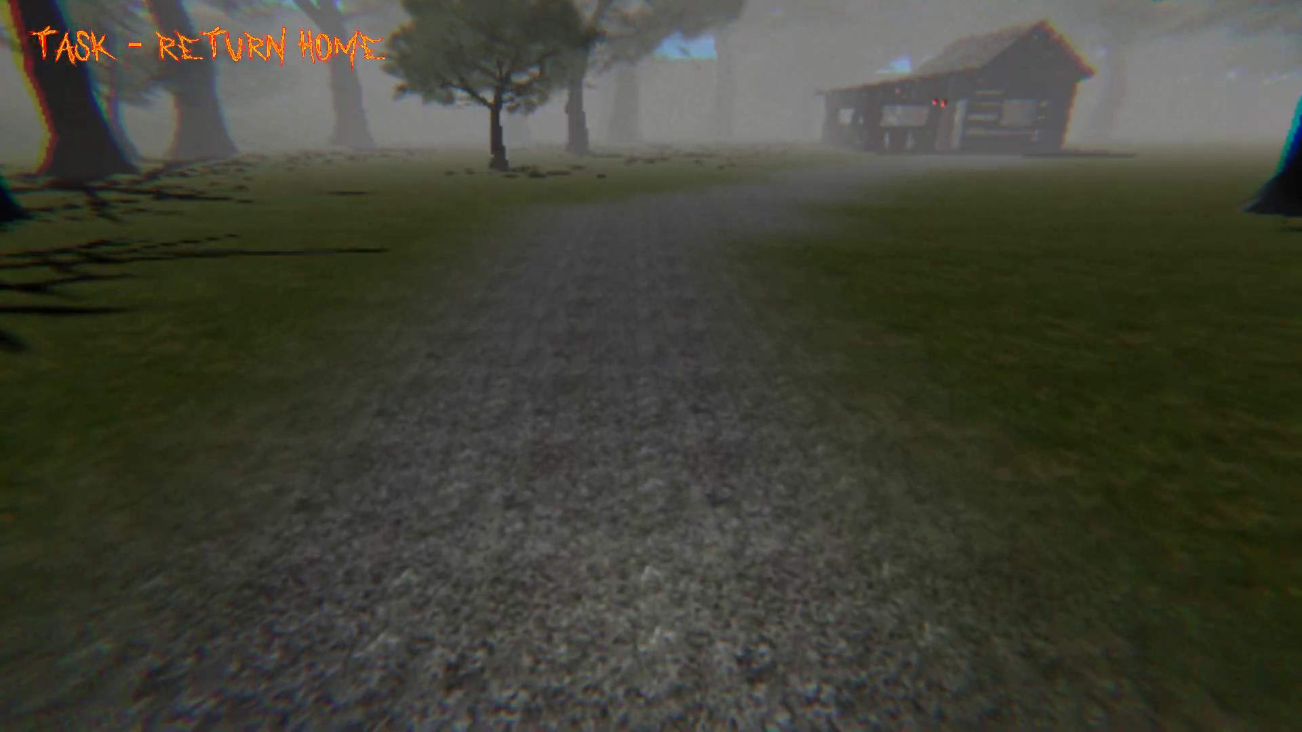
pyautogui.press('w')
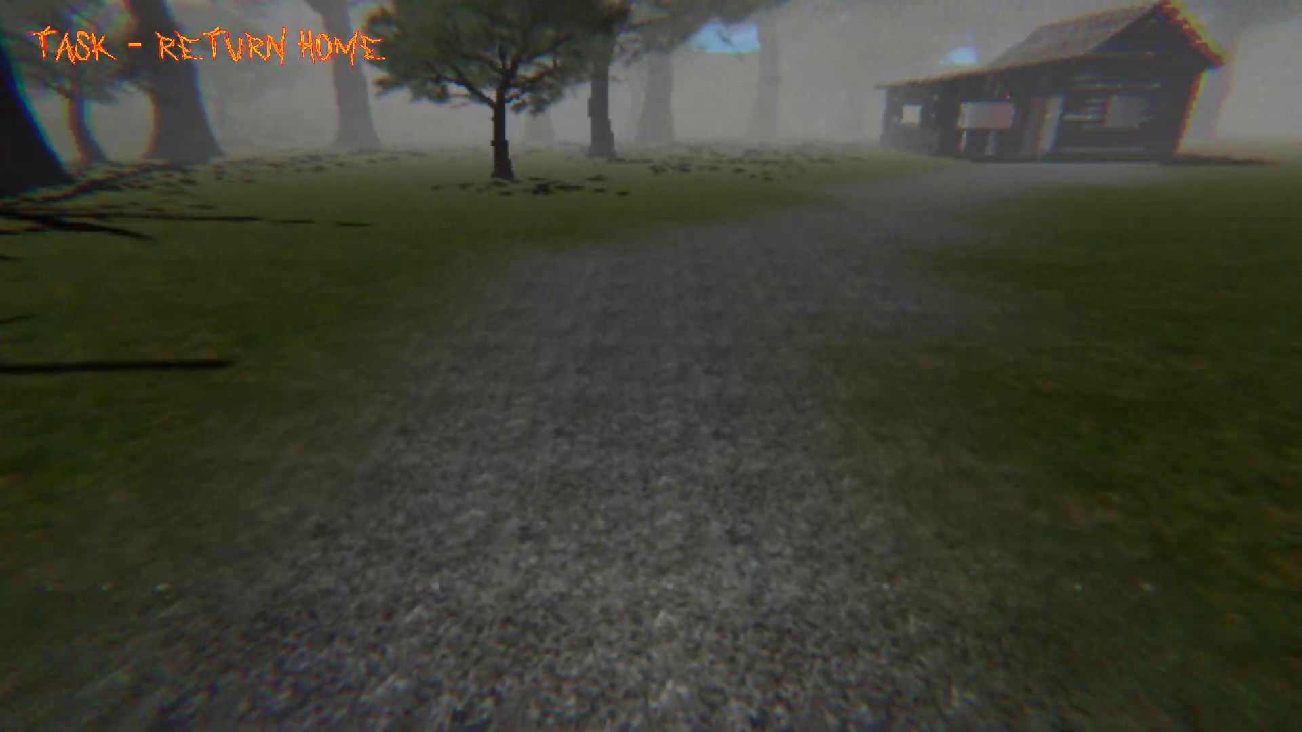
pyautogui.press('w')
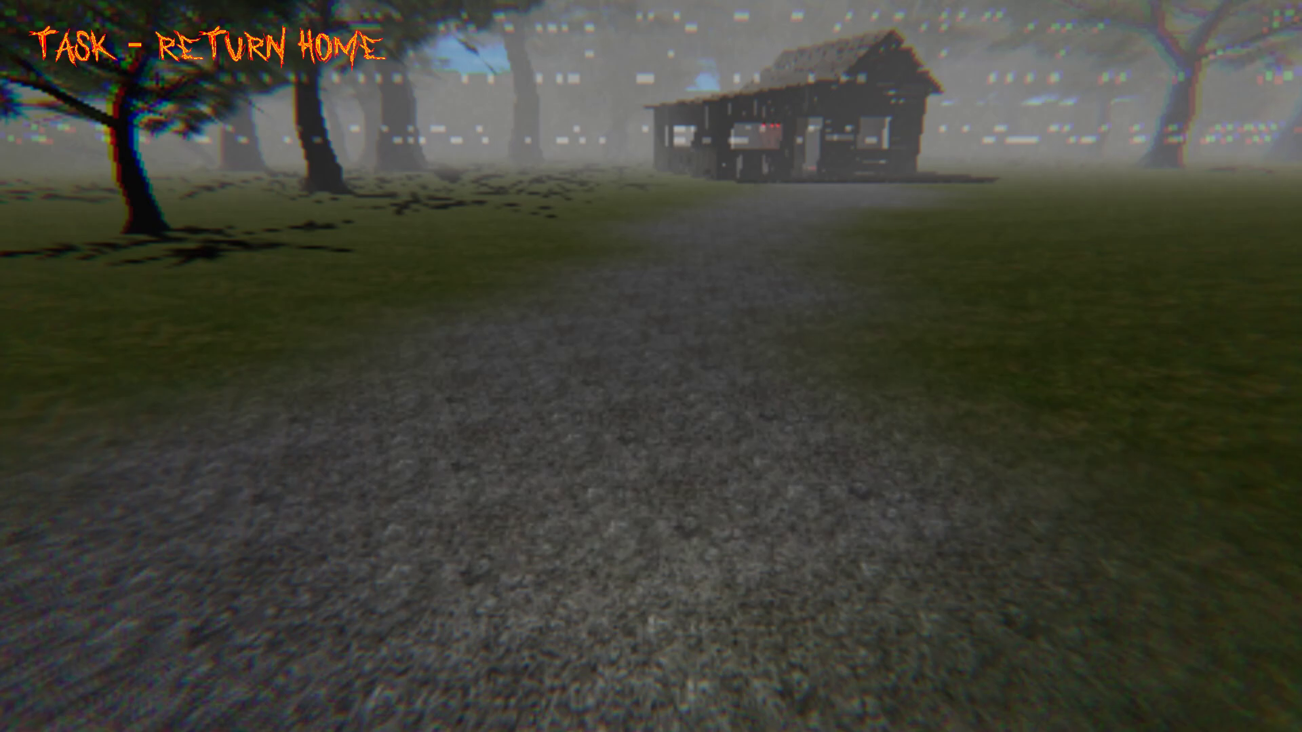
pyautogui.press('w')
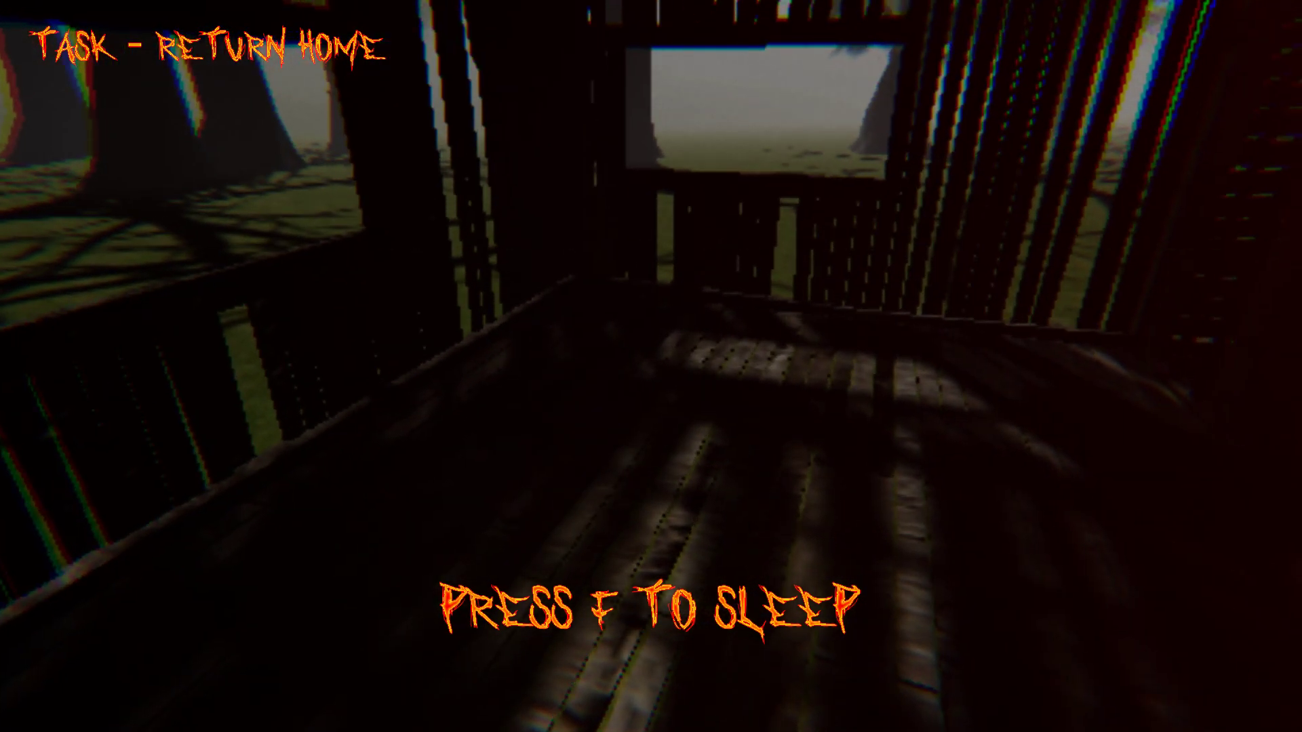
# Step: Sleep in the shed until night falls
pyautogui.press('f')
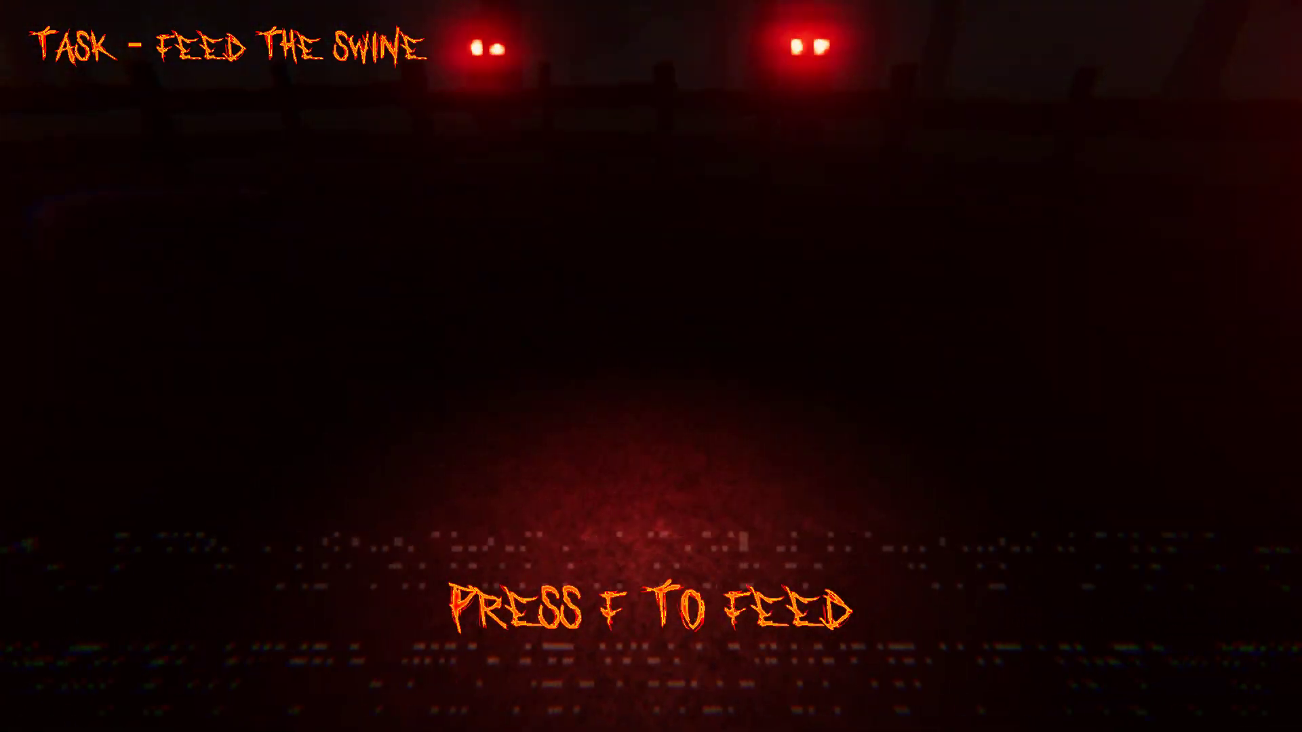
# Step: Feed the swine in the dark pen, then sleep in the shed again
pyautogui.press('f')
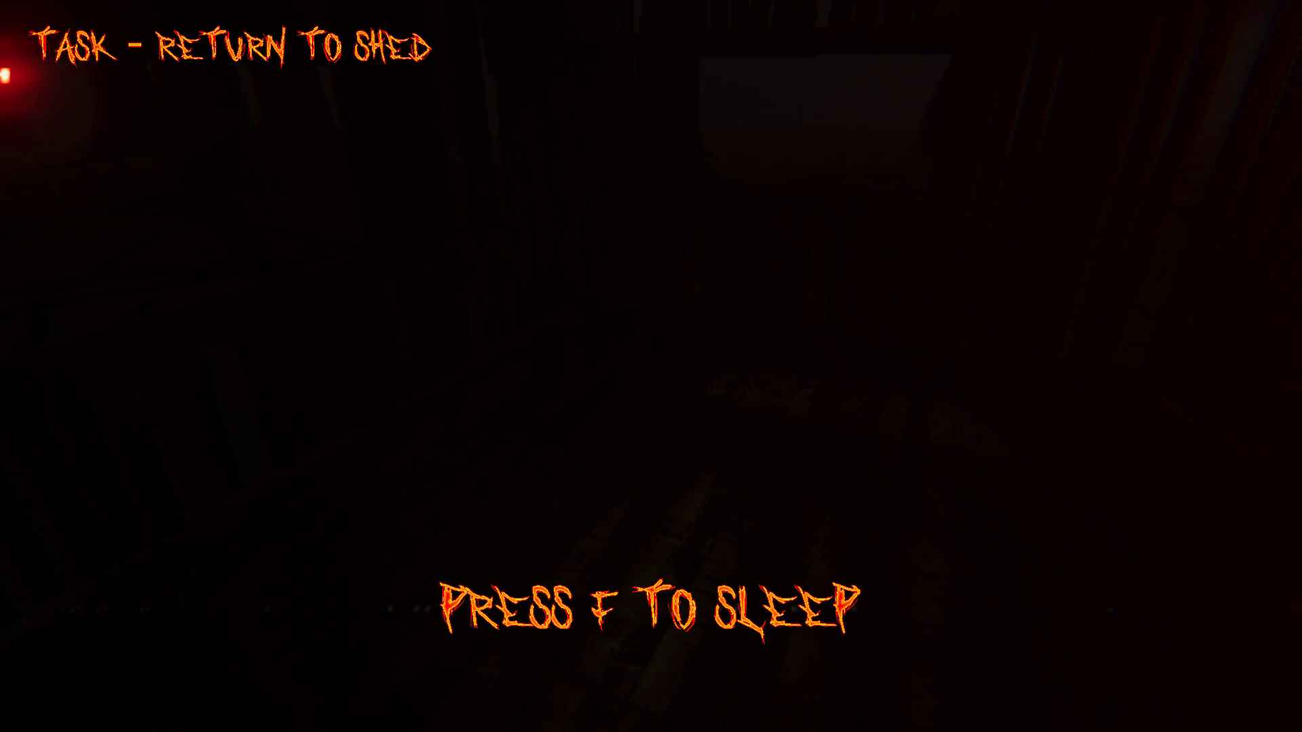
pyautogui.press('f')
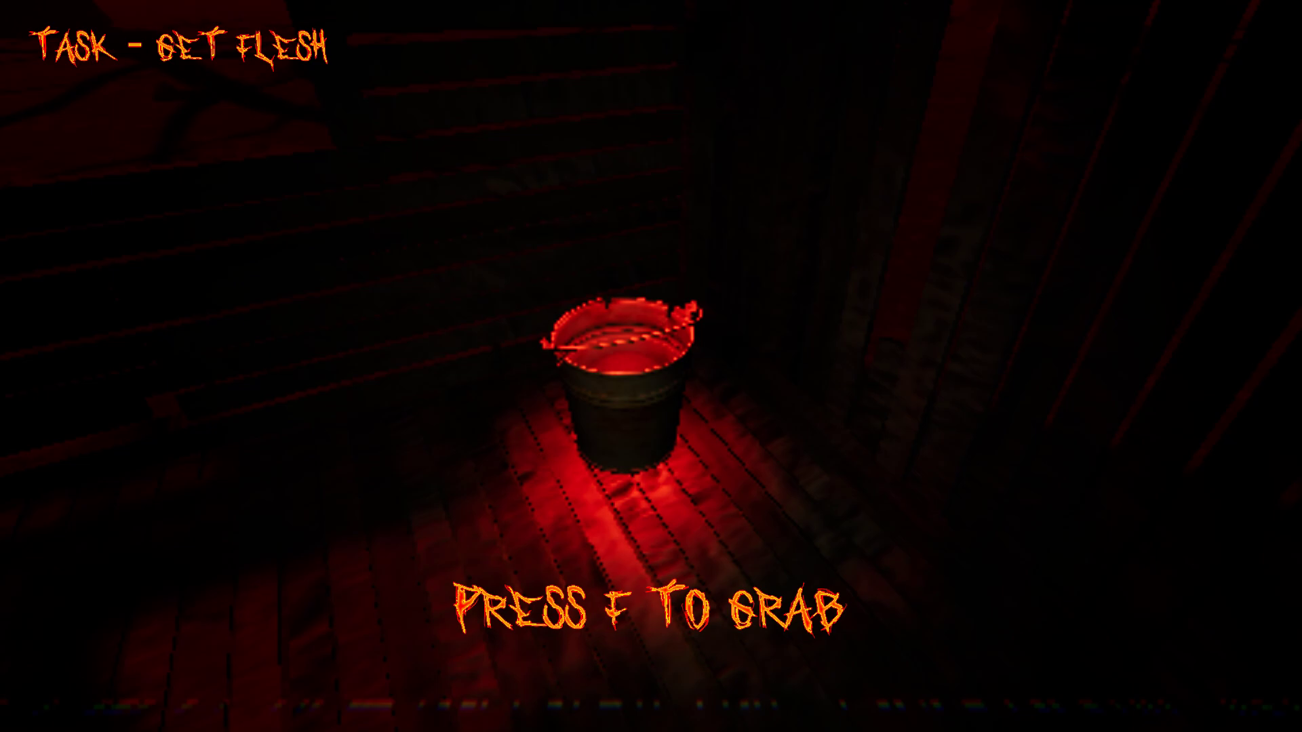
# Step: Pick up the bucket of flesh and feed it to the pigs
pyautogui.press('f')
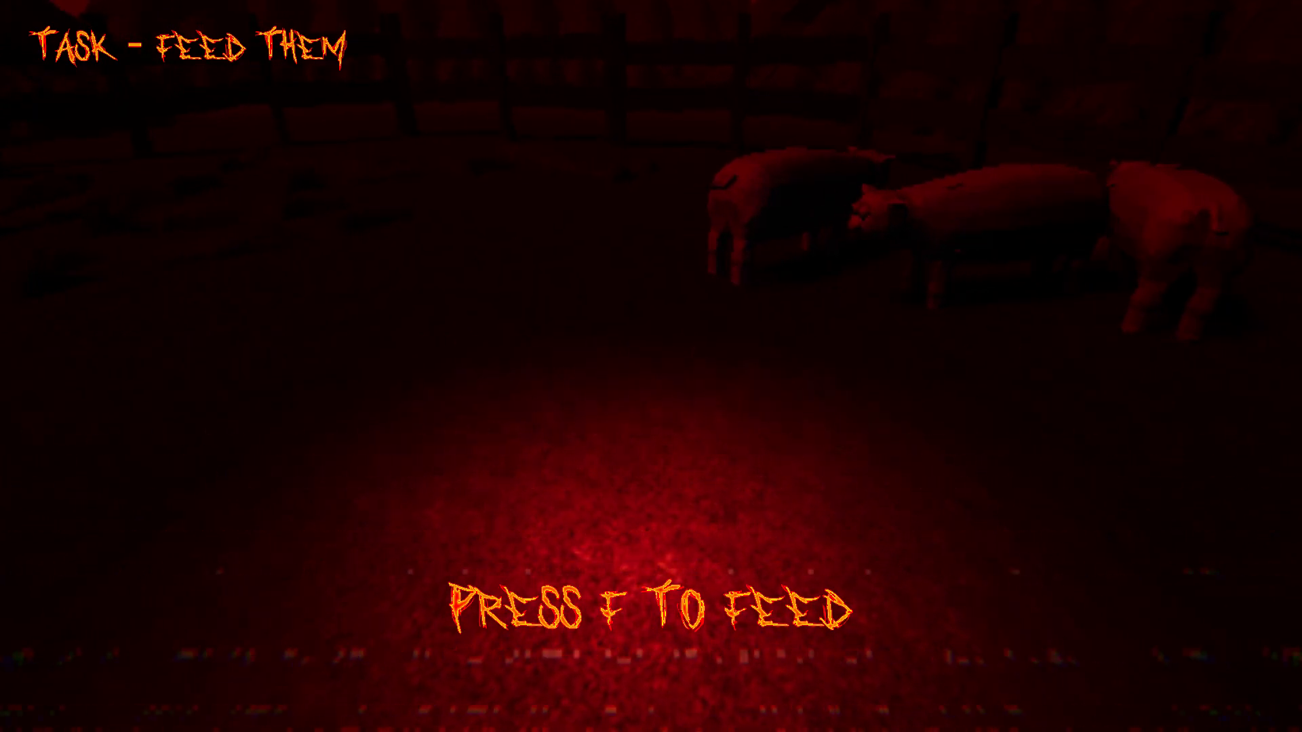
pyautogui.press('f')
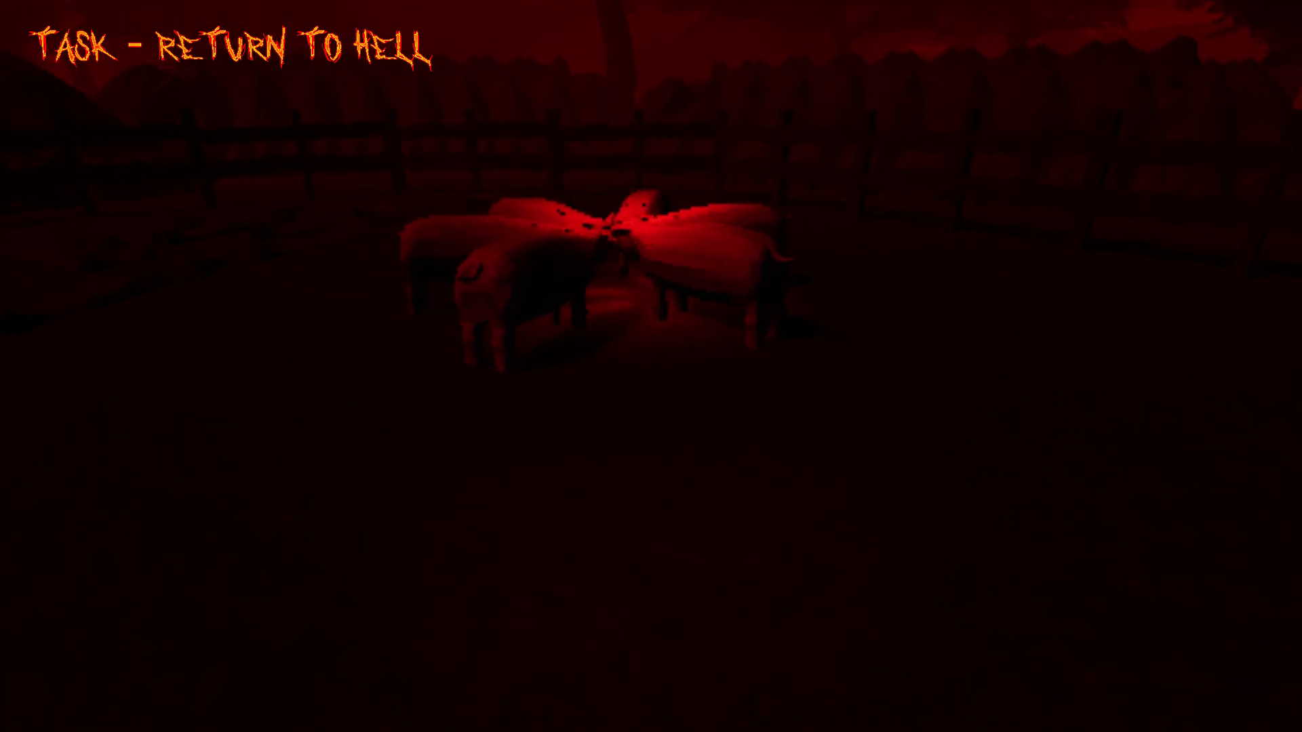